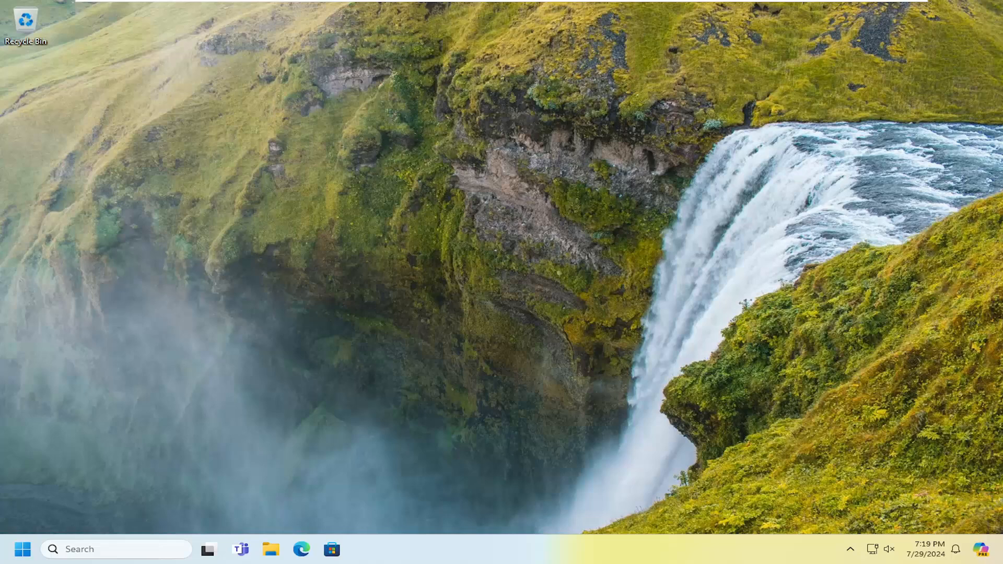
mouse_move(694, 294)
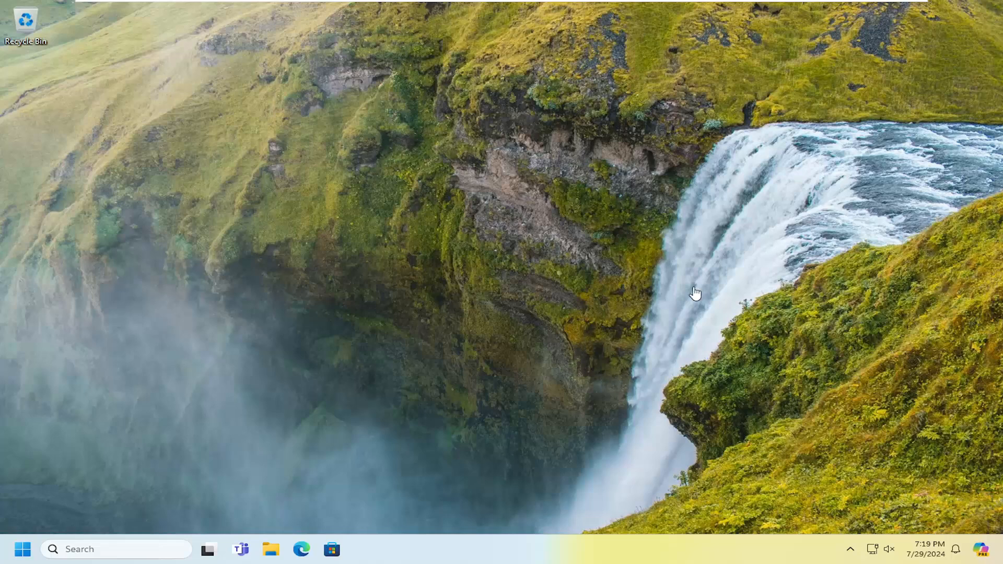
mouse_move(541, 307)
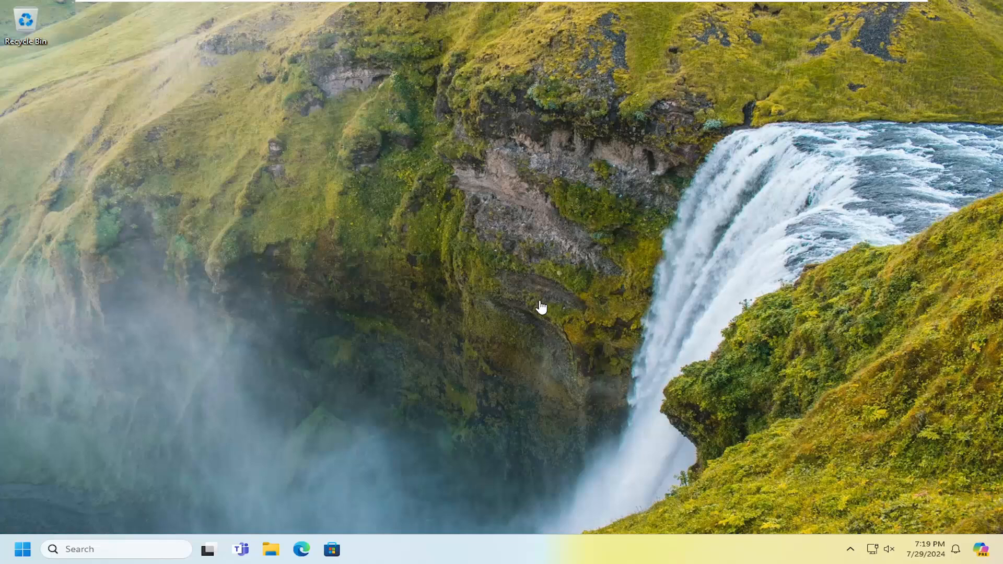
mouse_move(686, 272)
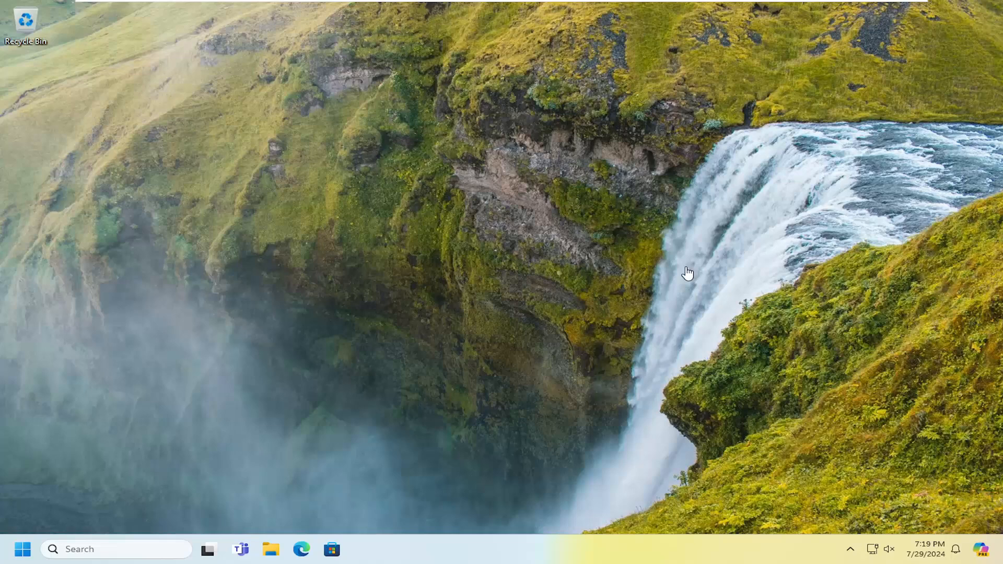
mouse_move(736, 212)
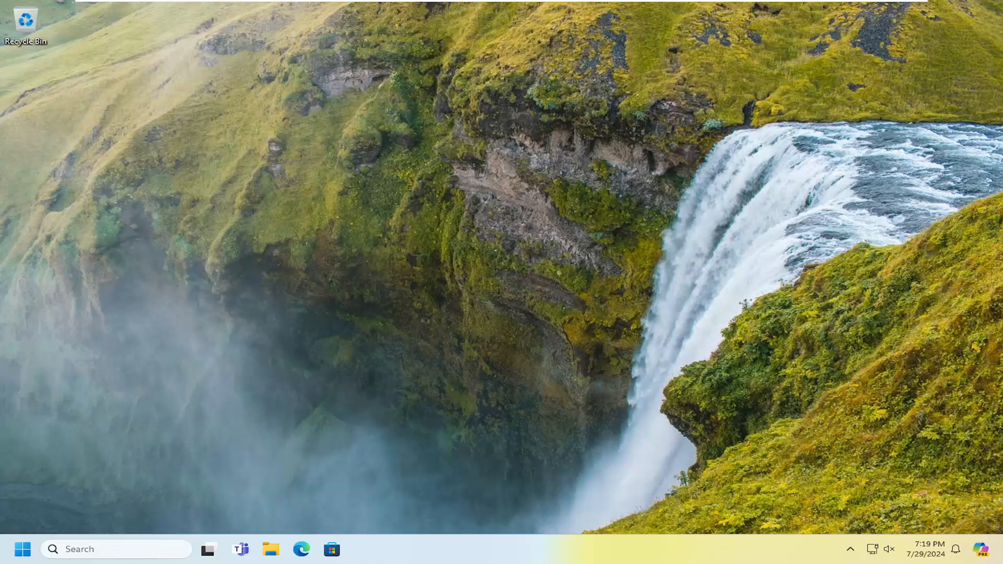
mouse_move(132, 479)
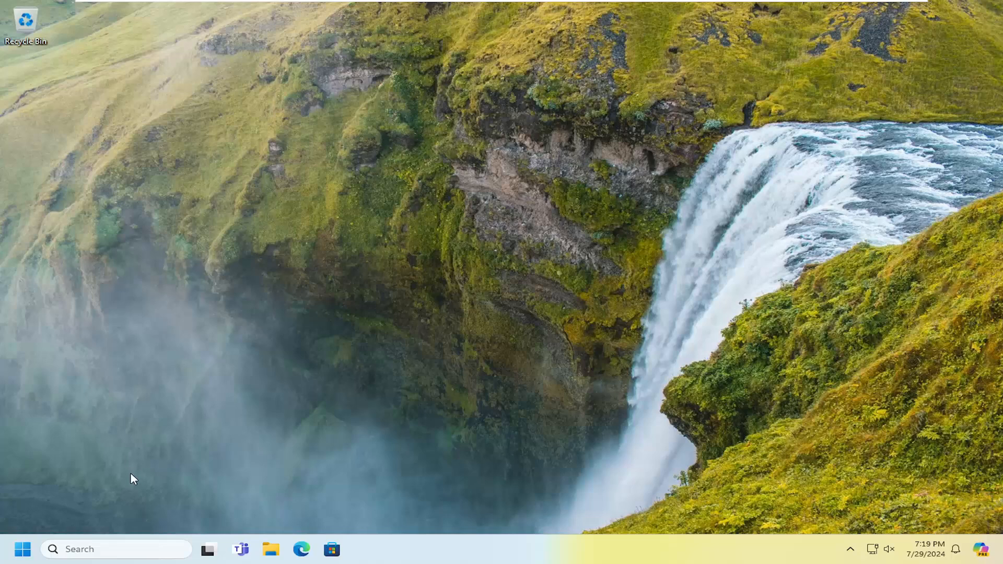
mouse_move(380, 290)
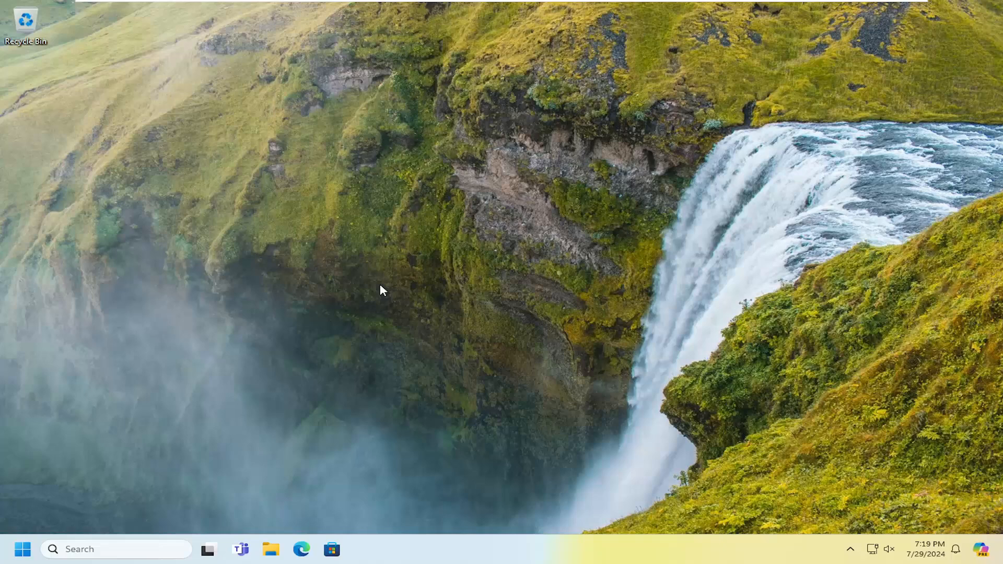
mouse_move(681, 297)
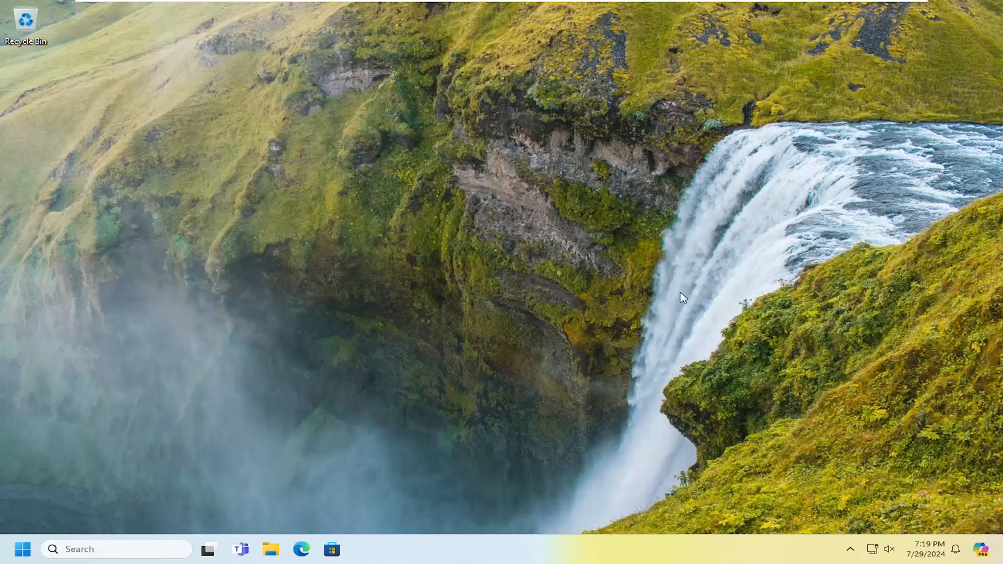
mouse_move(219, 382)
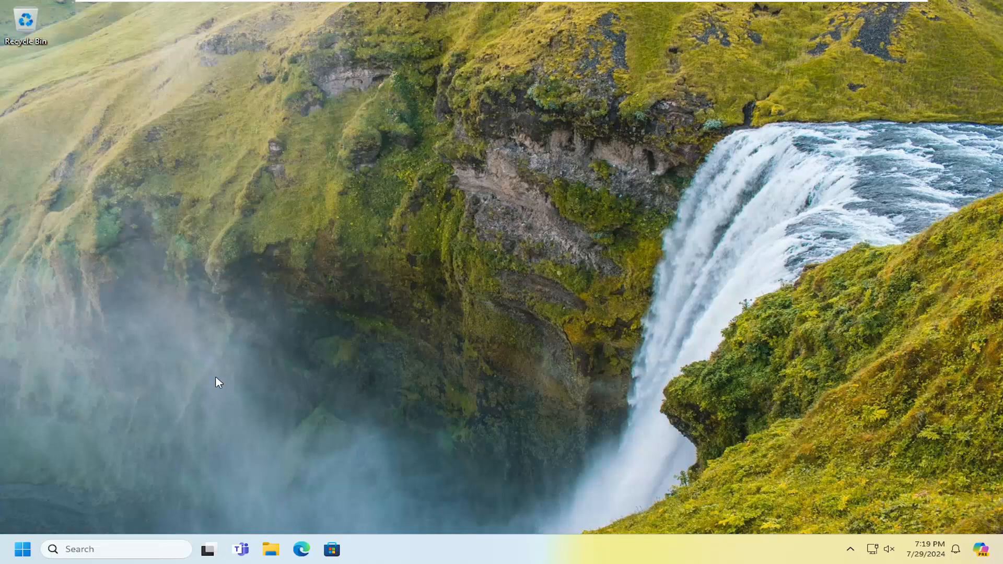
mouse_move(254, 345)
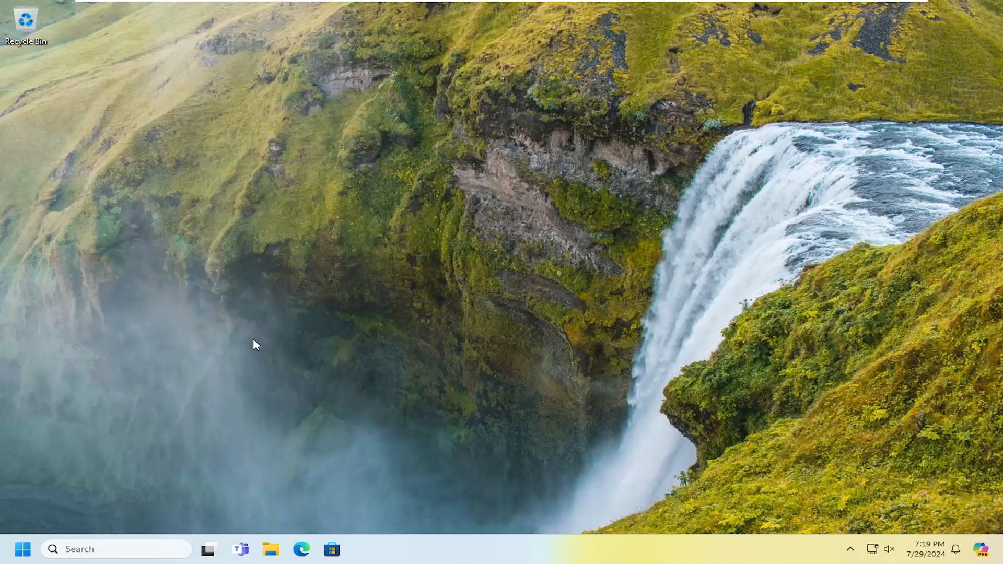
- Search Windows for "network reset" to find the Network reset setting
click(23, 549)
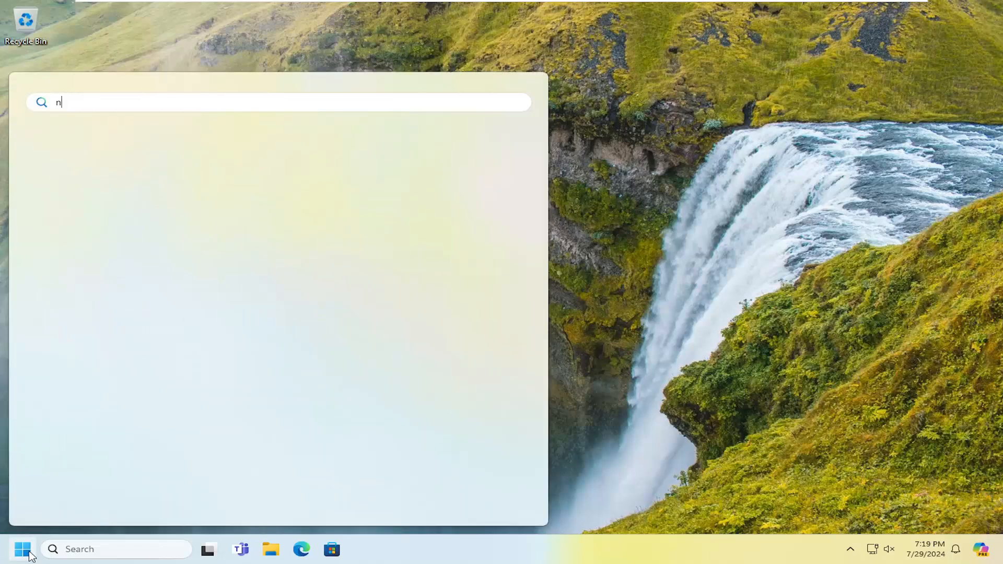
text(etwork reset)
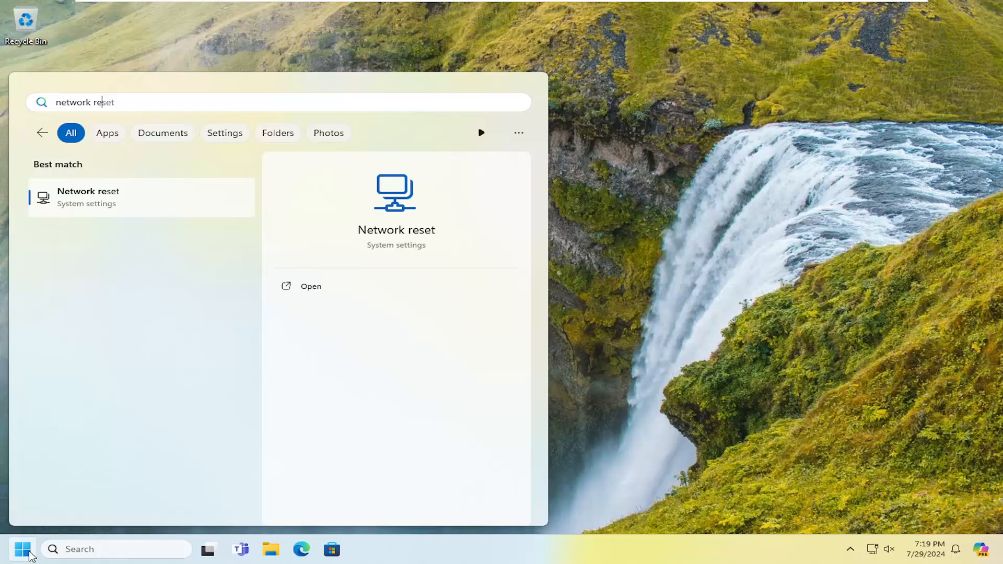
mouse_move(84, 209)
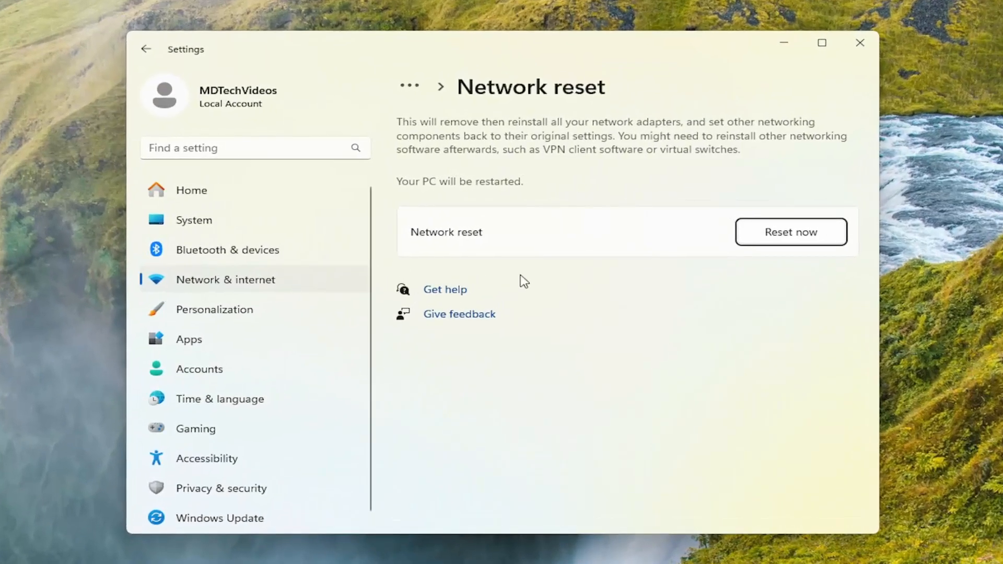
mouse_move(508, 216)
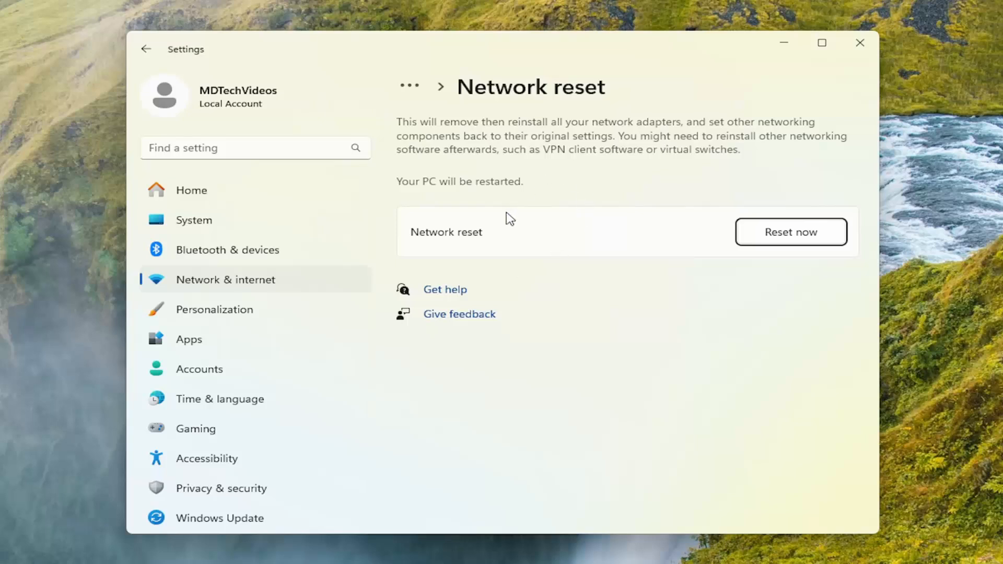
mouse_move(553, 240)
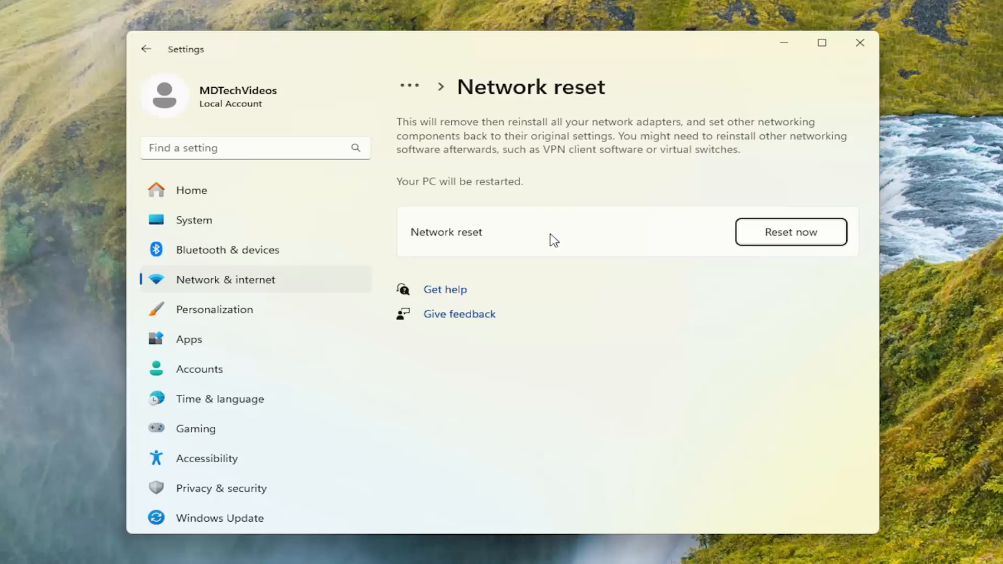
mouse_move(508, 169)
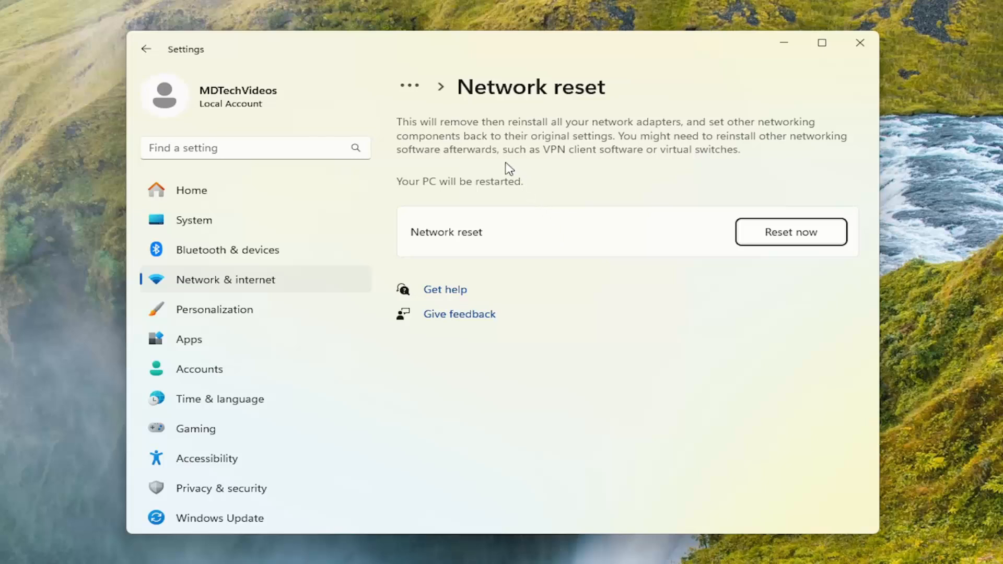
mouse_move(590, 141)
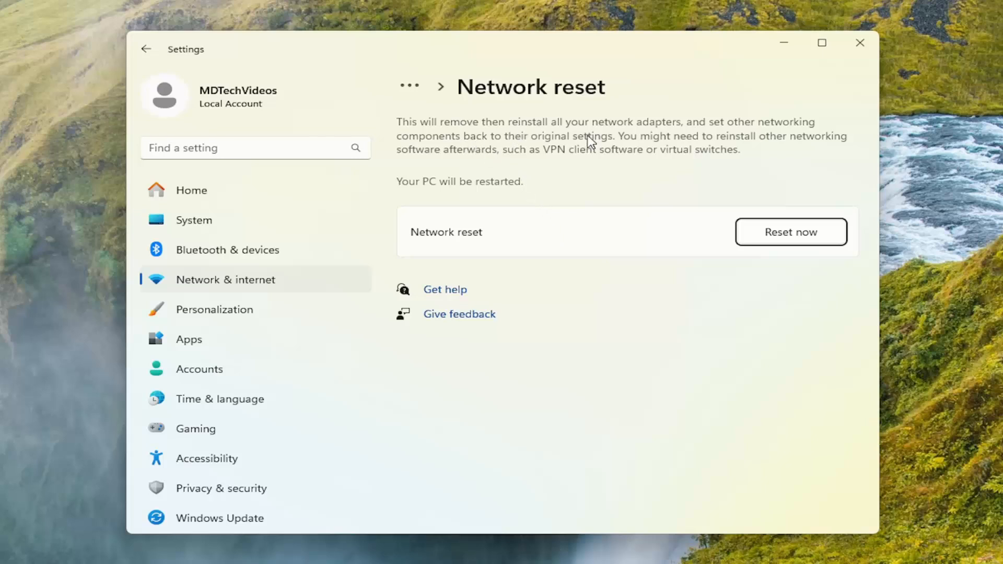
mouse_move(531, 151)
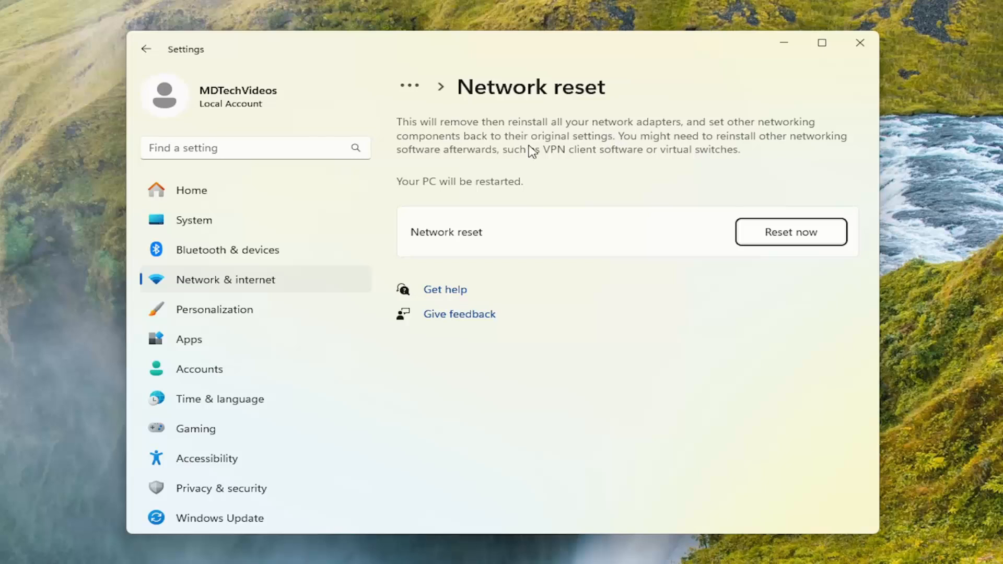
mouse_move(610, 151)
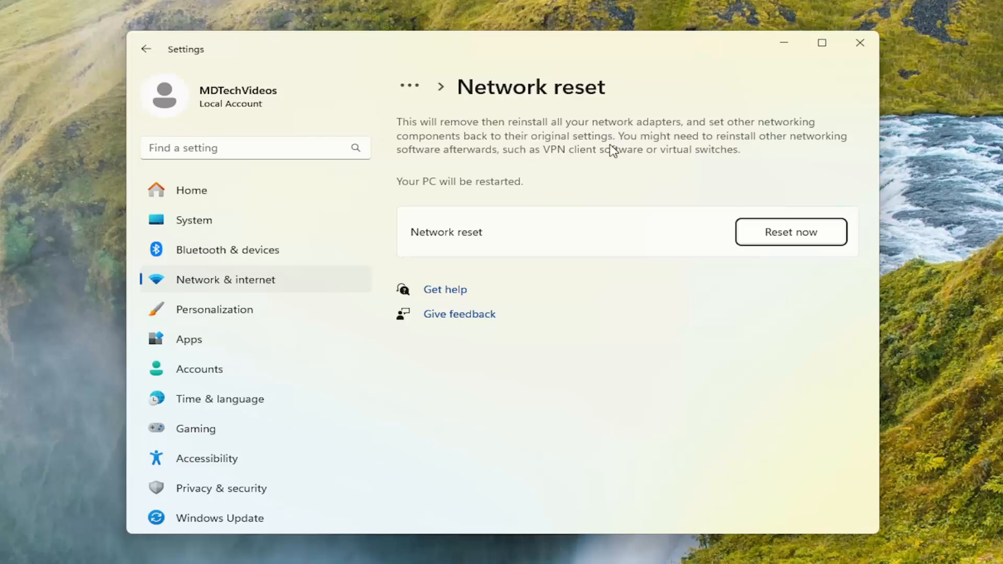
mouse_move(512, 158)
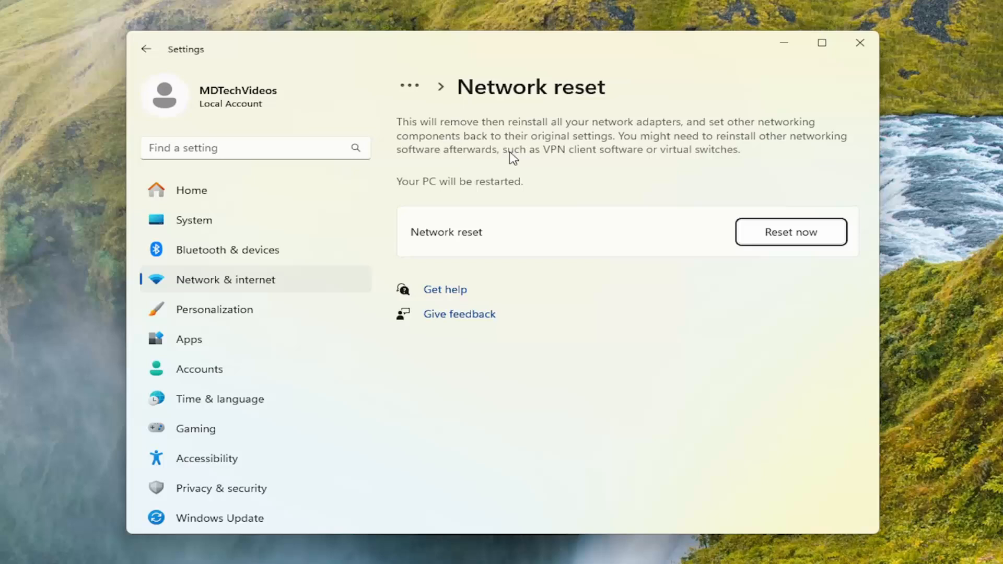
mouse_move(525, 167)
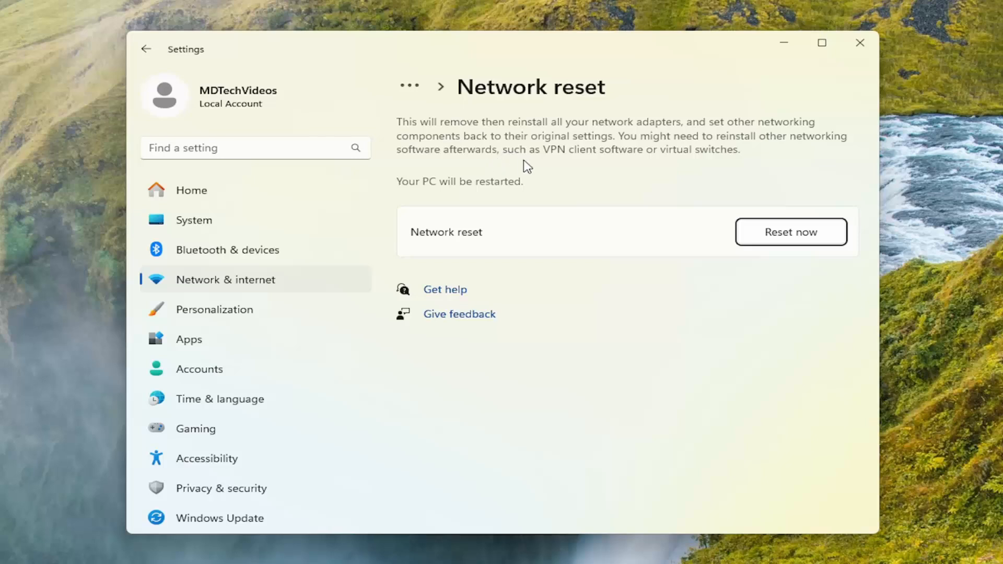
mouse_move(637, 163)
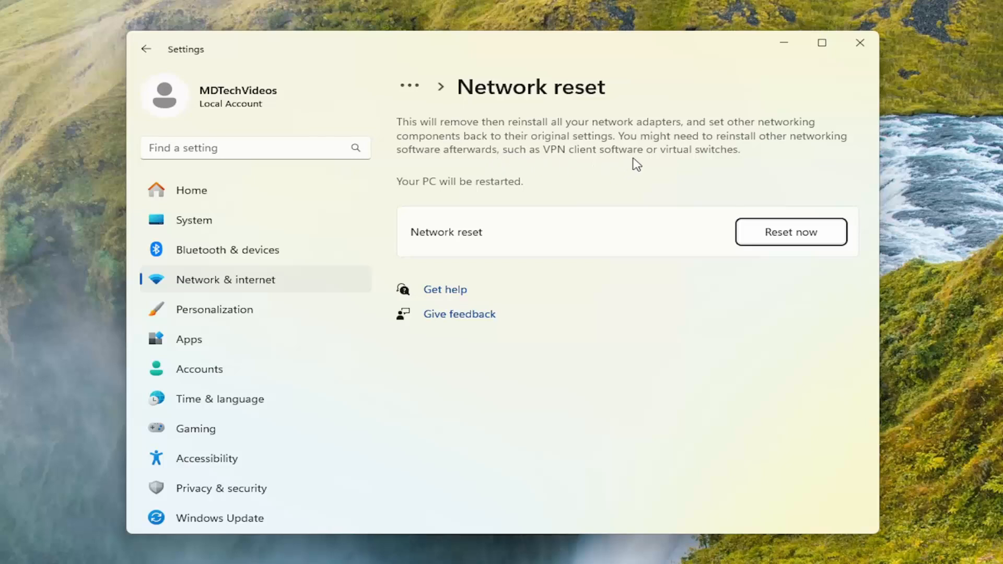
mouse_move(512, 185)
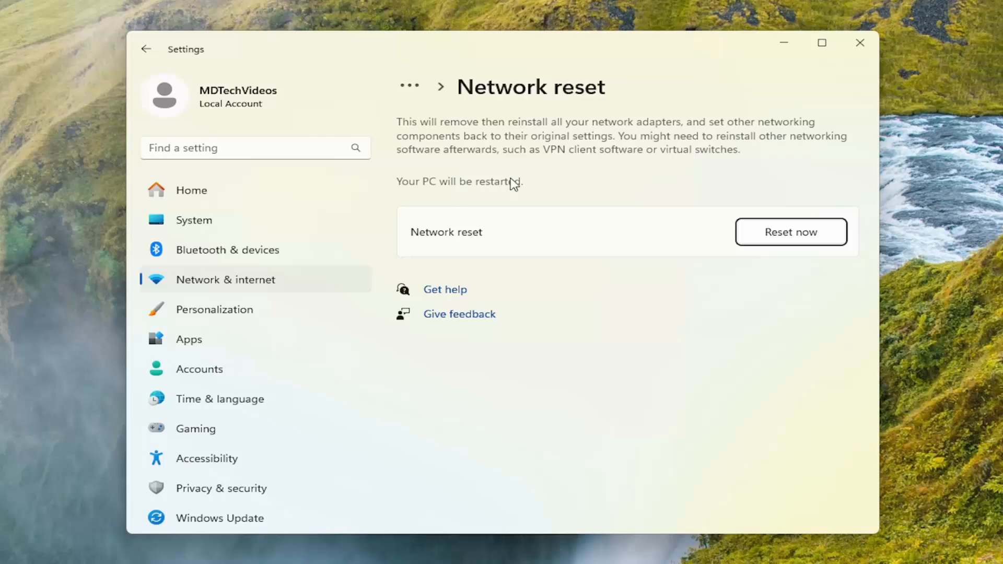
- Choose Reset now on the Network reset page to bring up the confirmation
click(790, 231)
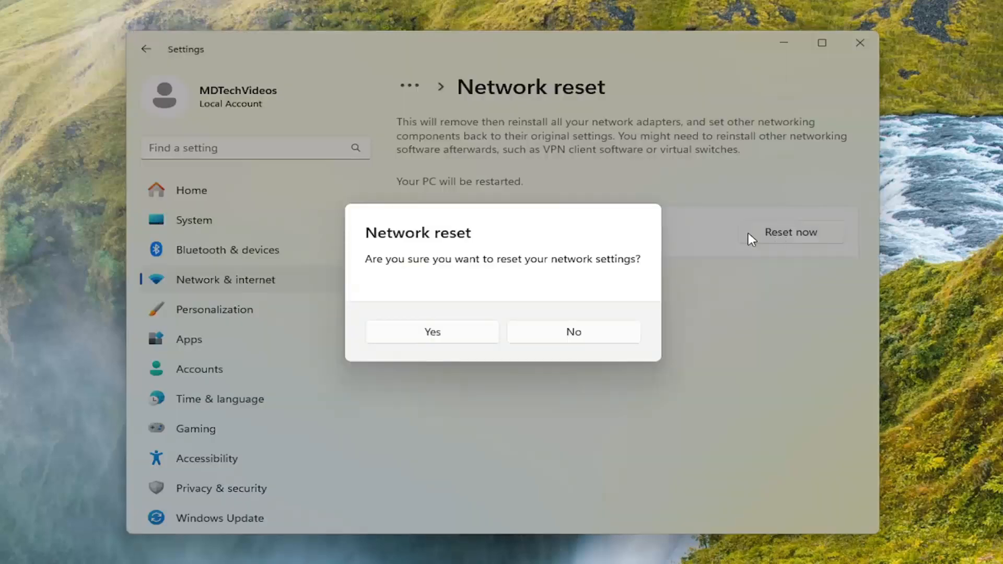
mouse_move(575, 282)
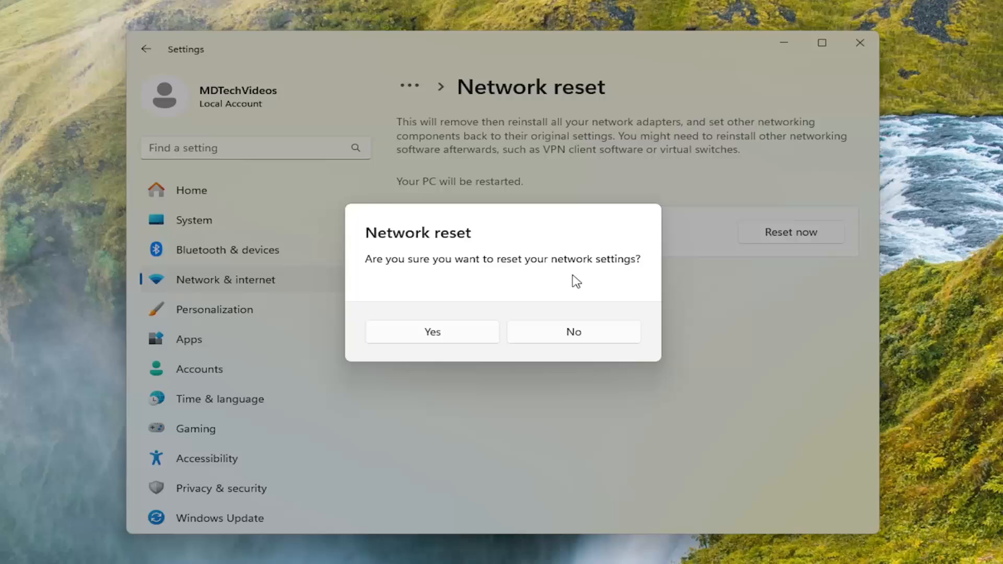
- Confirm the network reset with Yes and close the sign-out notice
click(433, 331)
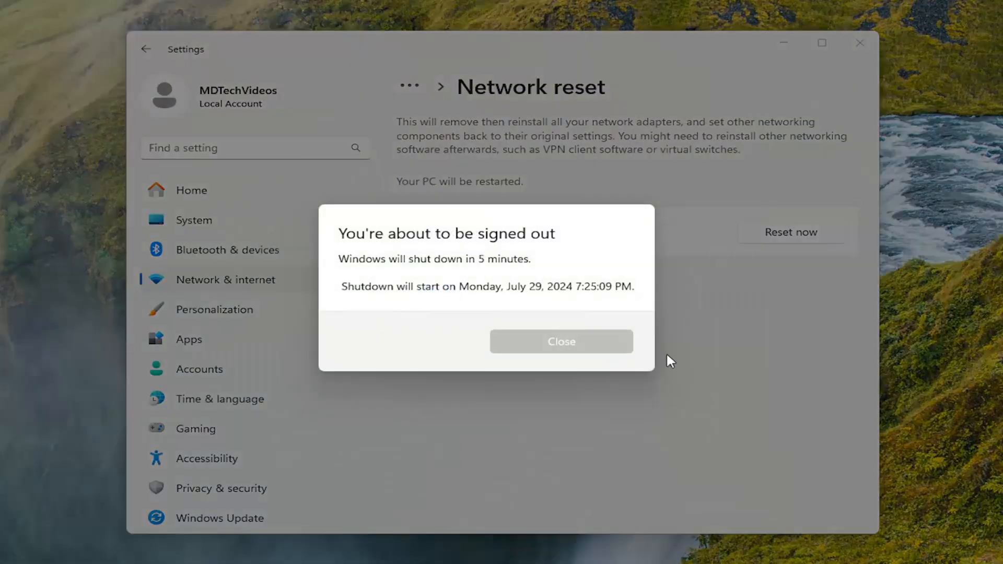
click(561, 341)
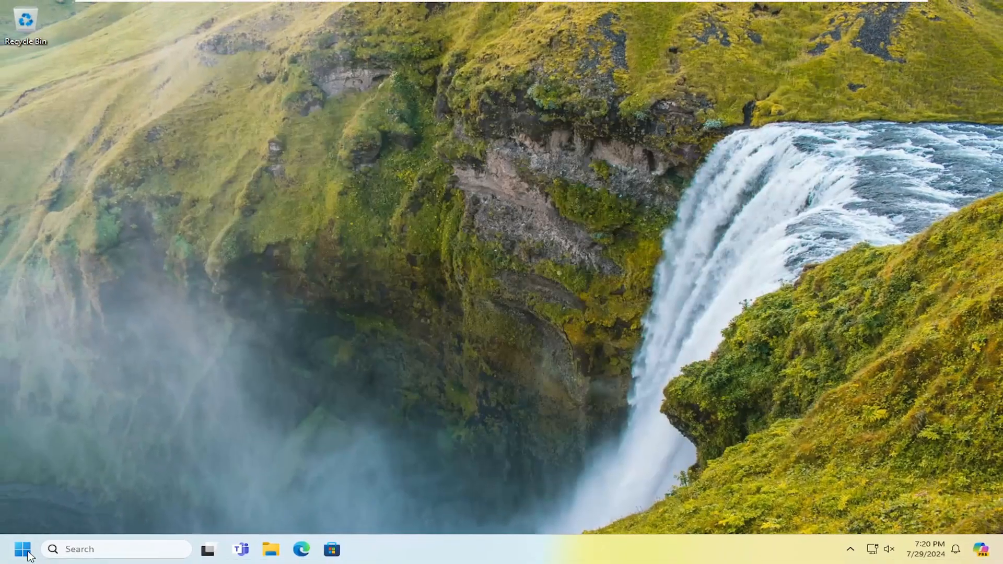